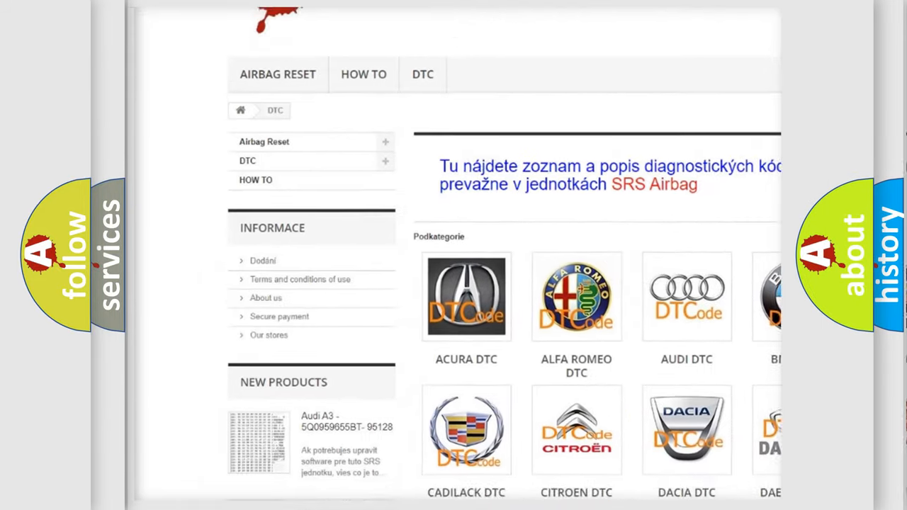
scroll("down", 3)
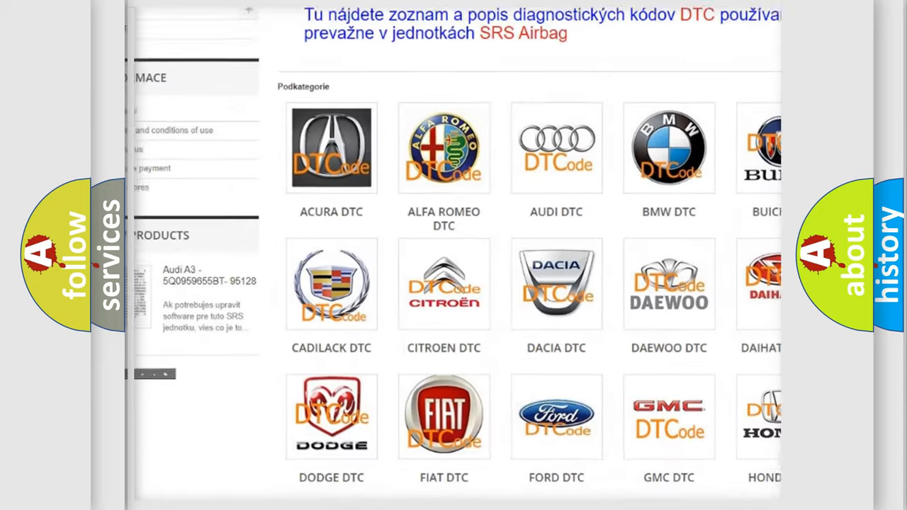
scroll("down", 3)
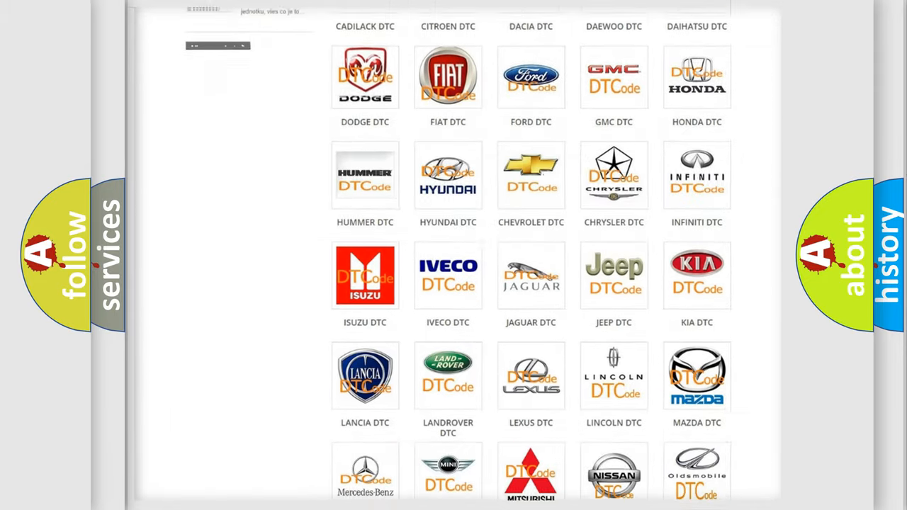
scroll("down", 3)
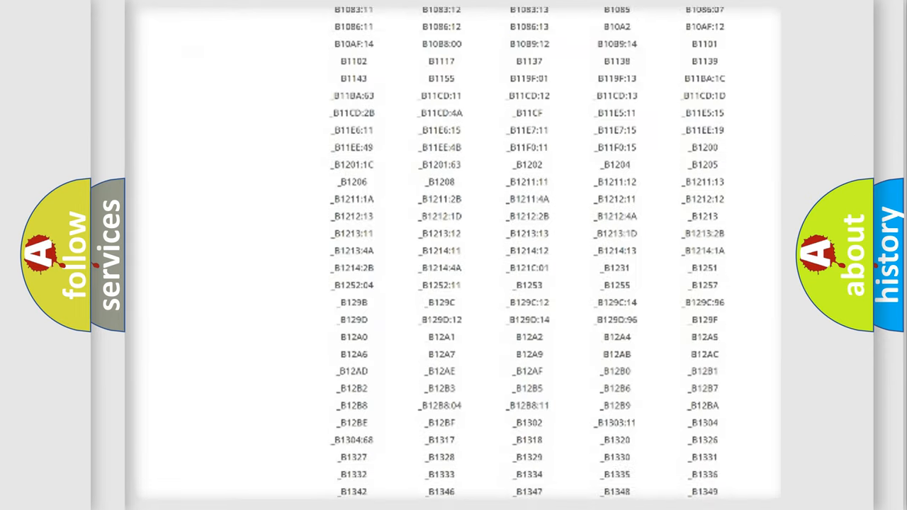
scroll("down", 3)
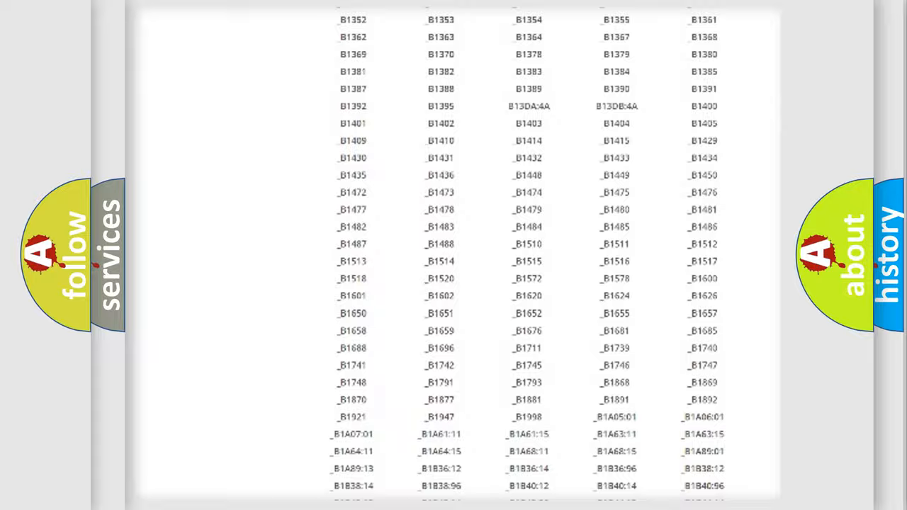